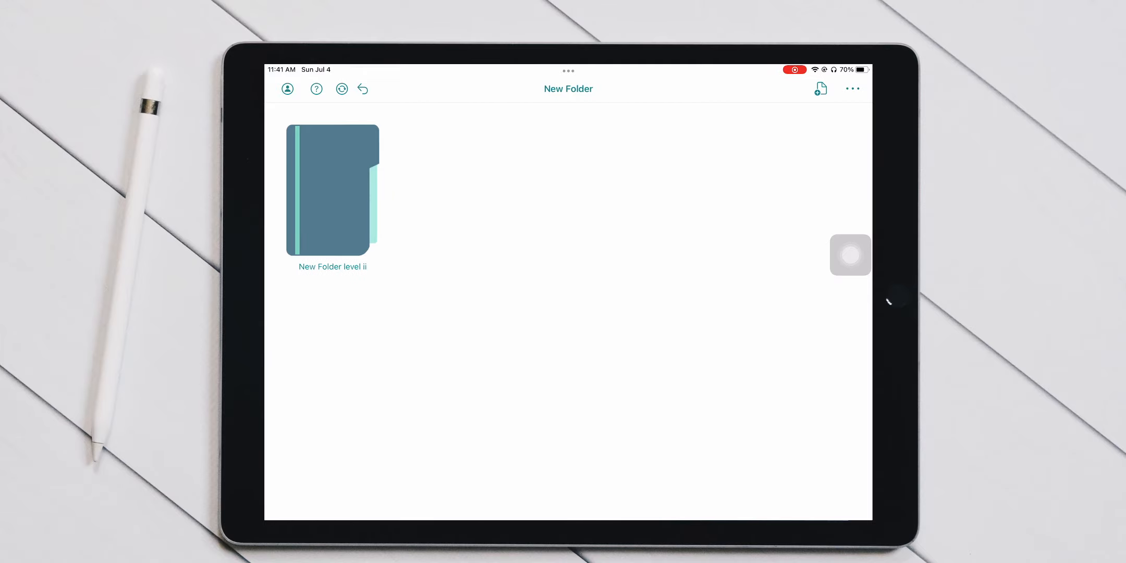
Step: Return from the nested New Folder to the Home library showing the Youtube folder
left_click(852, 88)
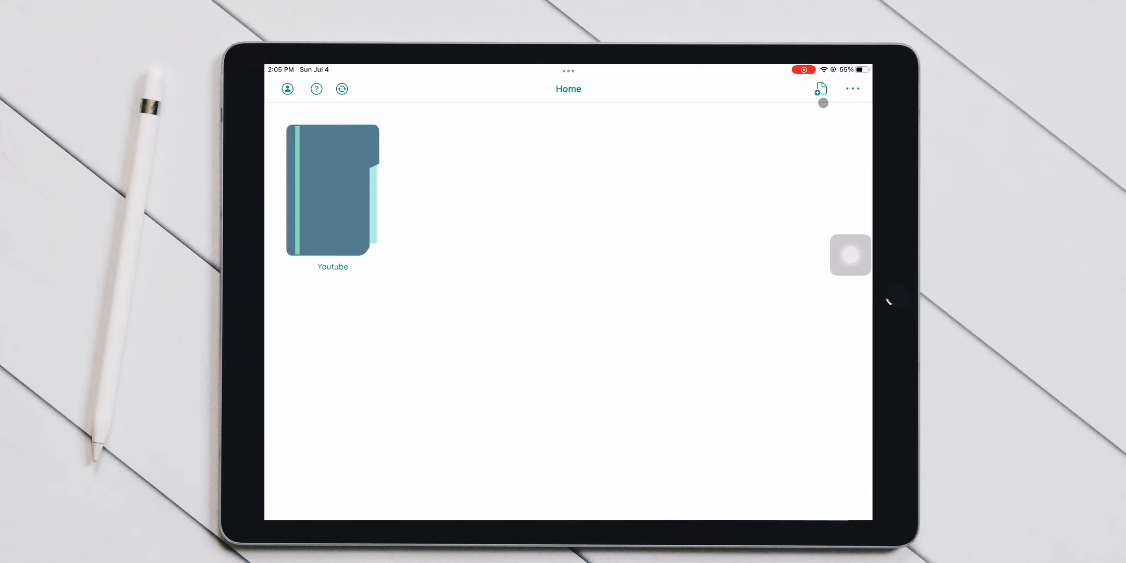
Step: Create a new folder named Folder Level I and look inside it
left_click(852, 88)
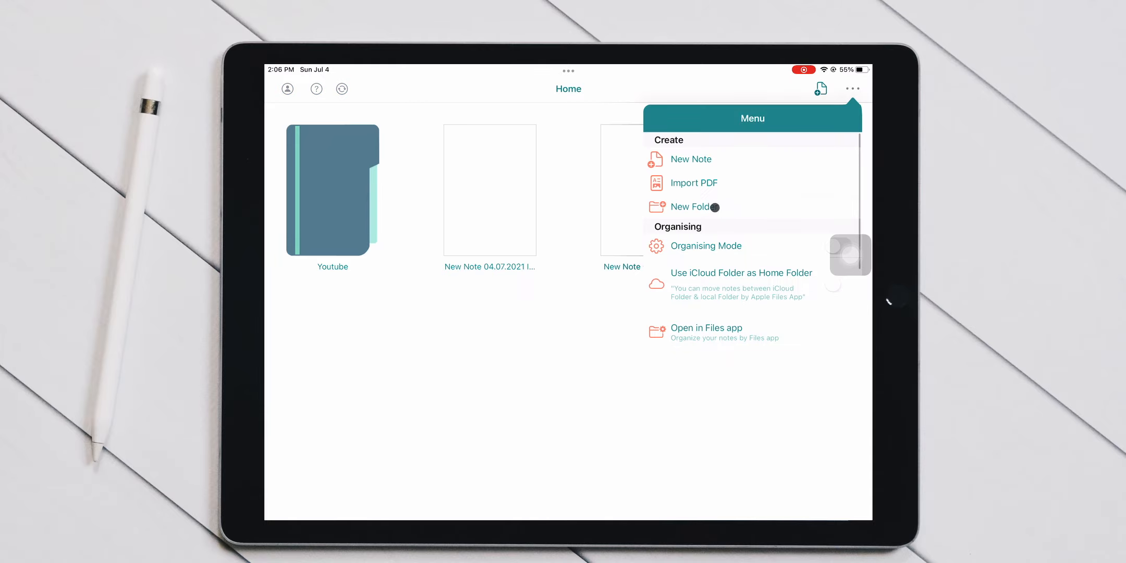
left_click(689, 207)
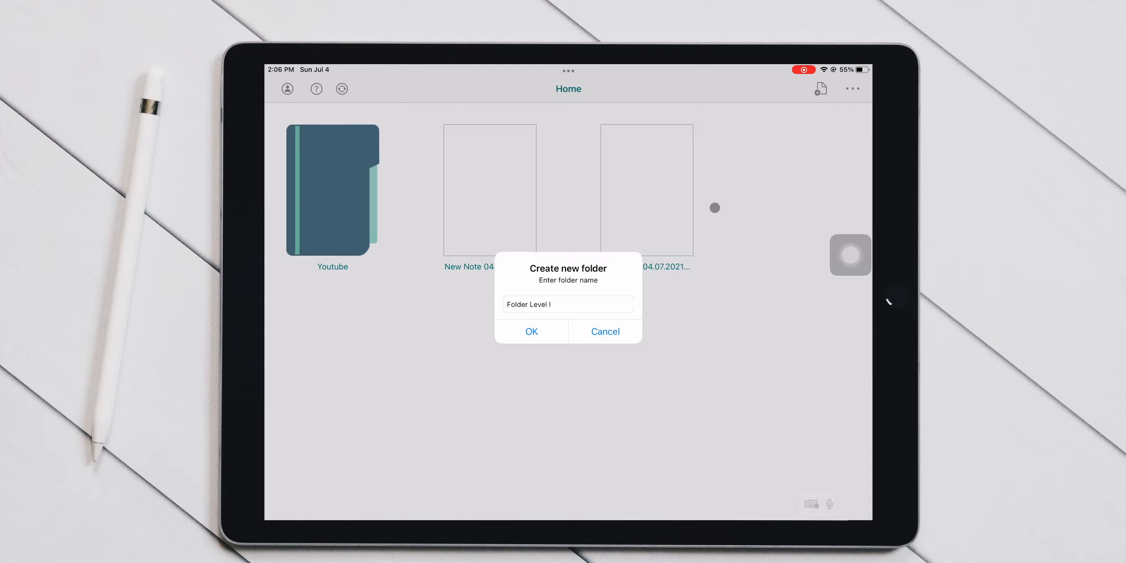
left_click(530, 331)
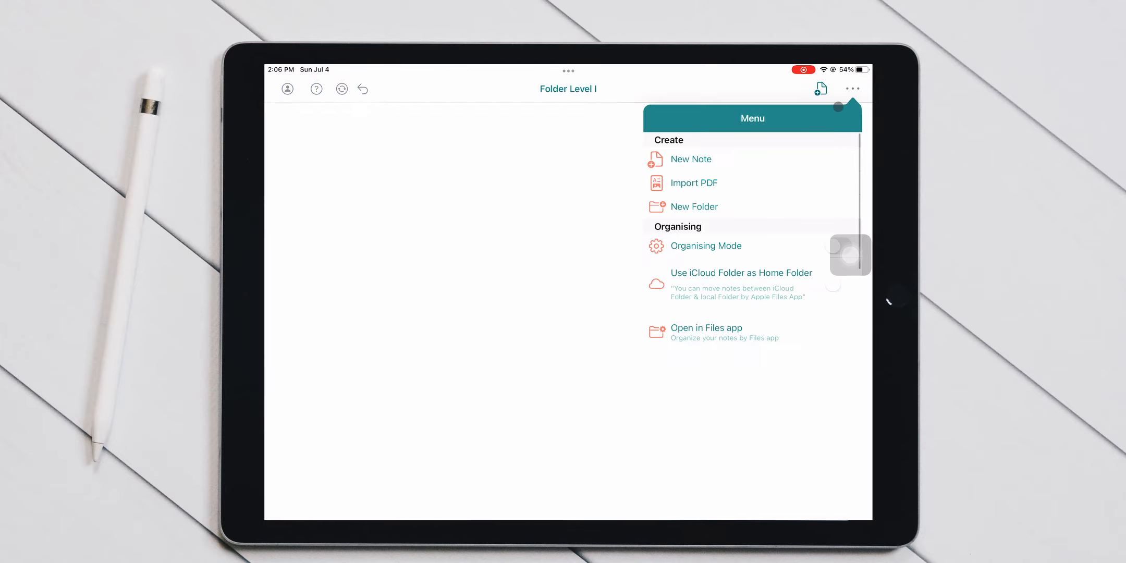
left_click(693, 206)
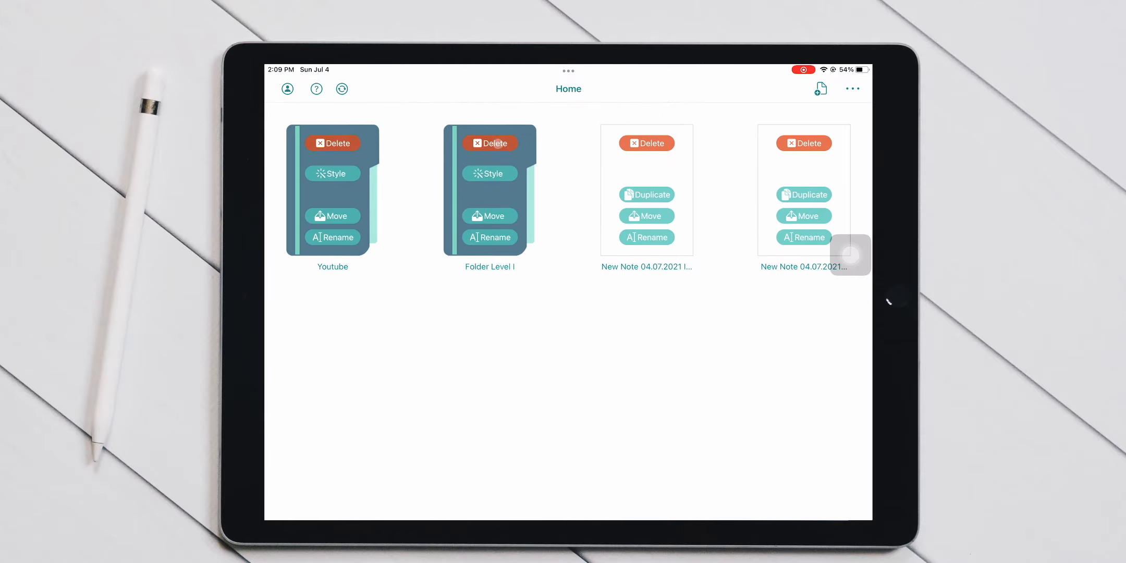
Step: Delete the Folder Level I folder from the Home library via Organising Mode
left_click(491, 142)
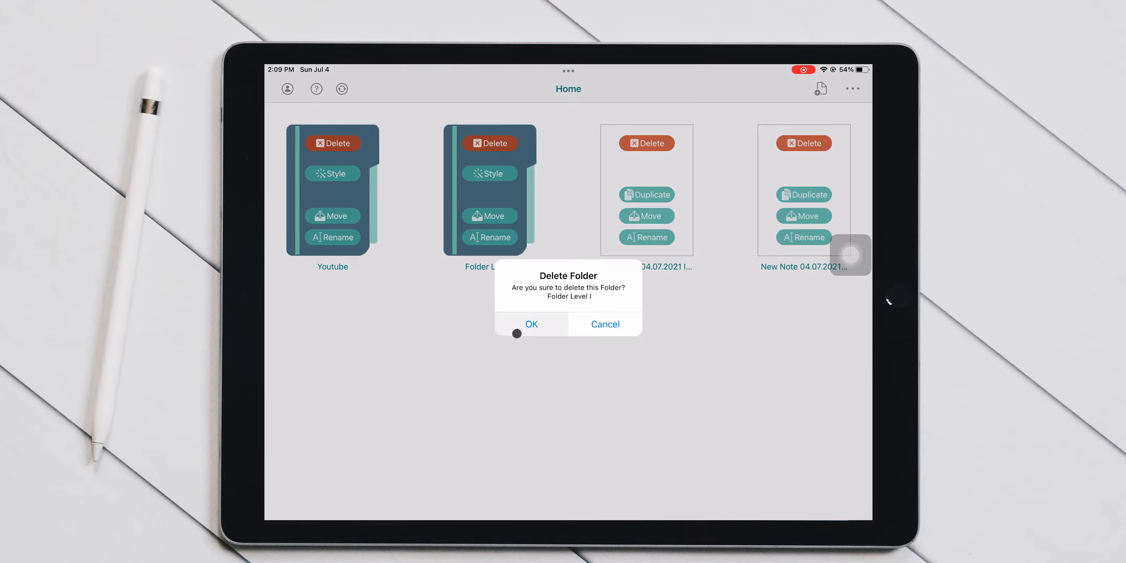
left_click(531, 324)
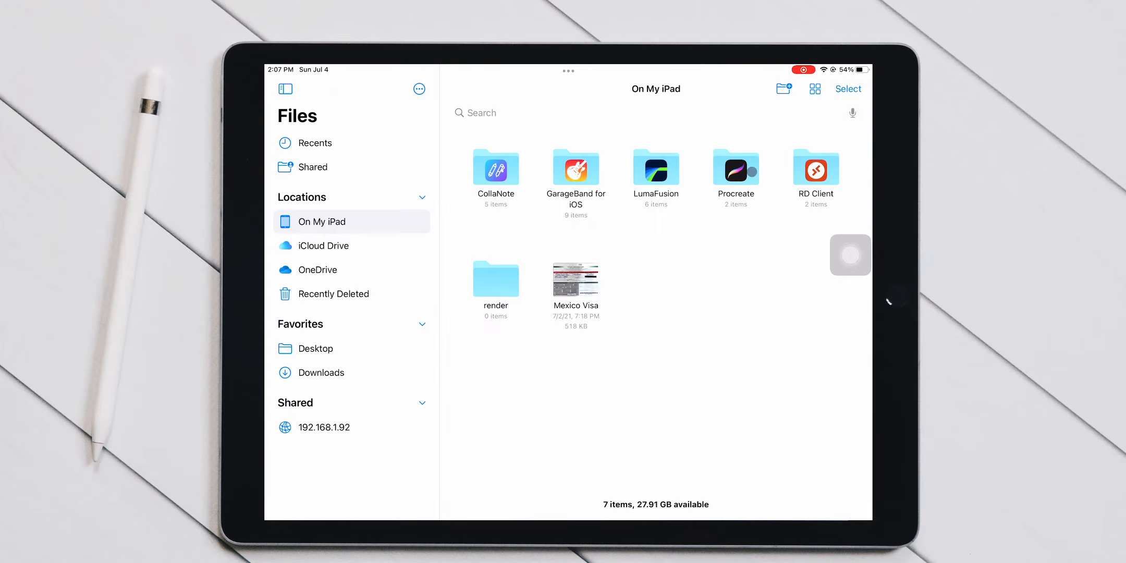
Step: Browse CollaNote's iPad storage into Folder Level I and its nested Folder Level II
double_click(495, 169)
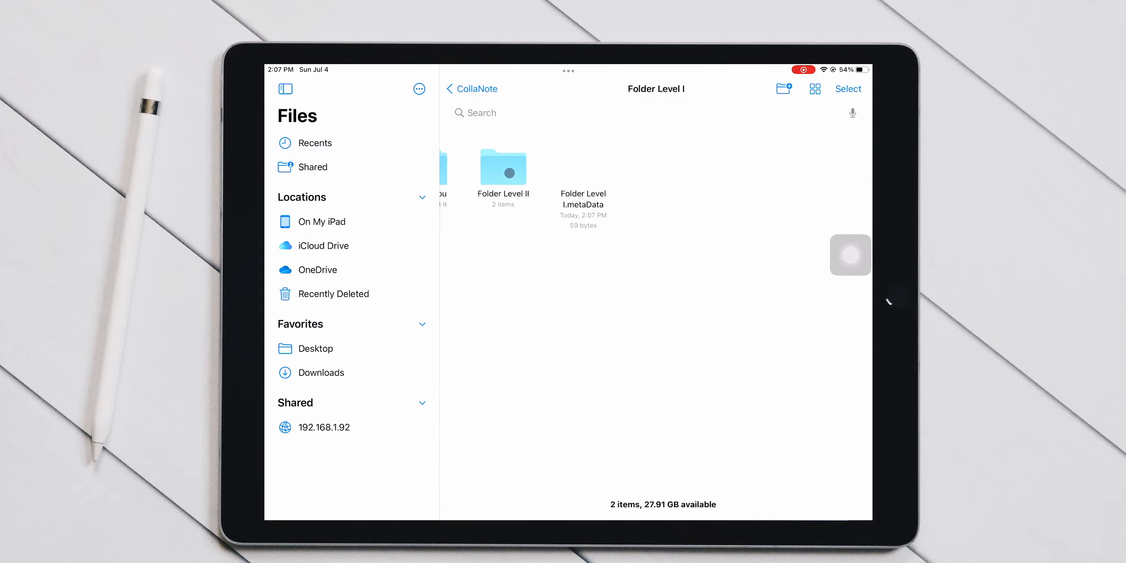
double_click(502, 162)
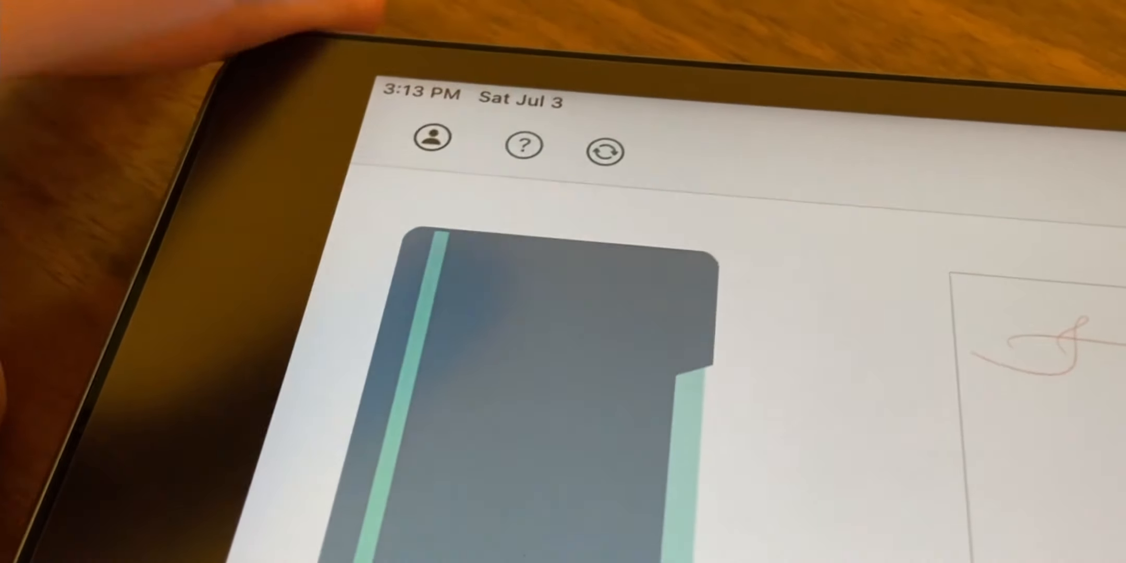
left_click(430, 136)
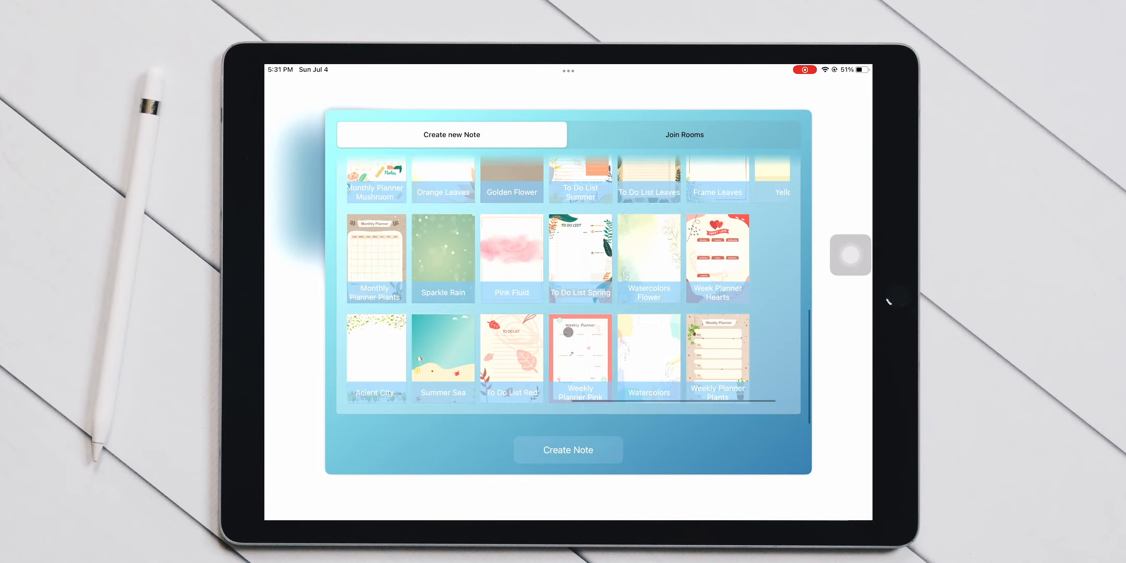
Step: Create a note on chosen paper and hand-letter a BACK BUTTON arrow plus a second arrow
left_click(451, 135)
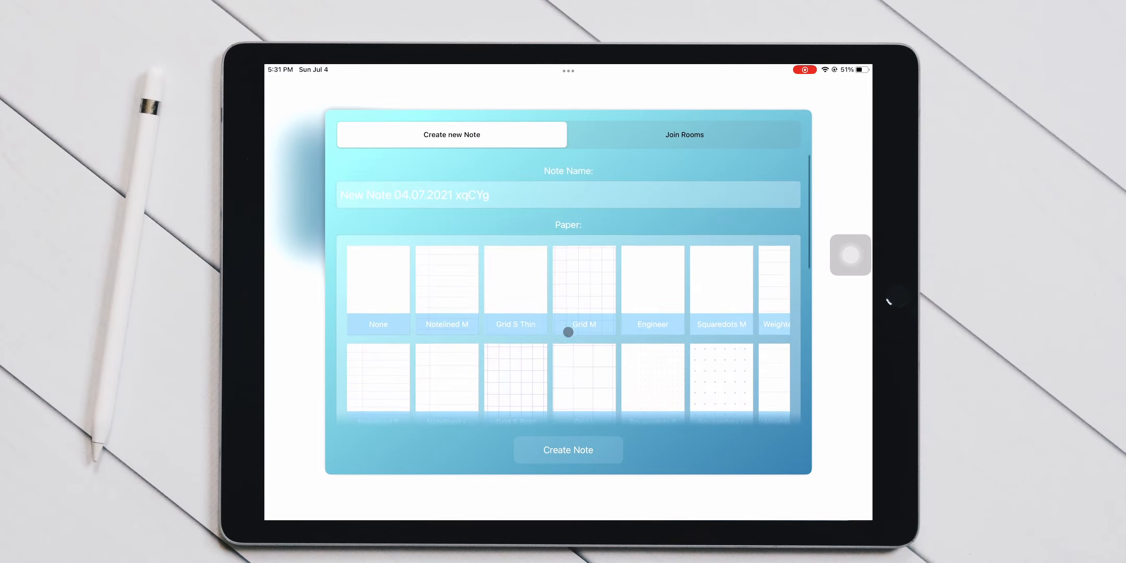
left_click(377, 287)
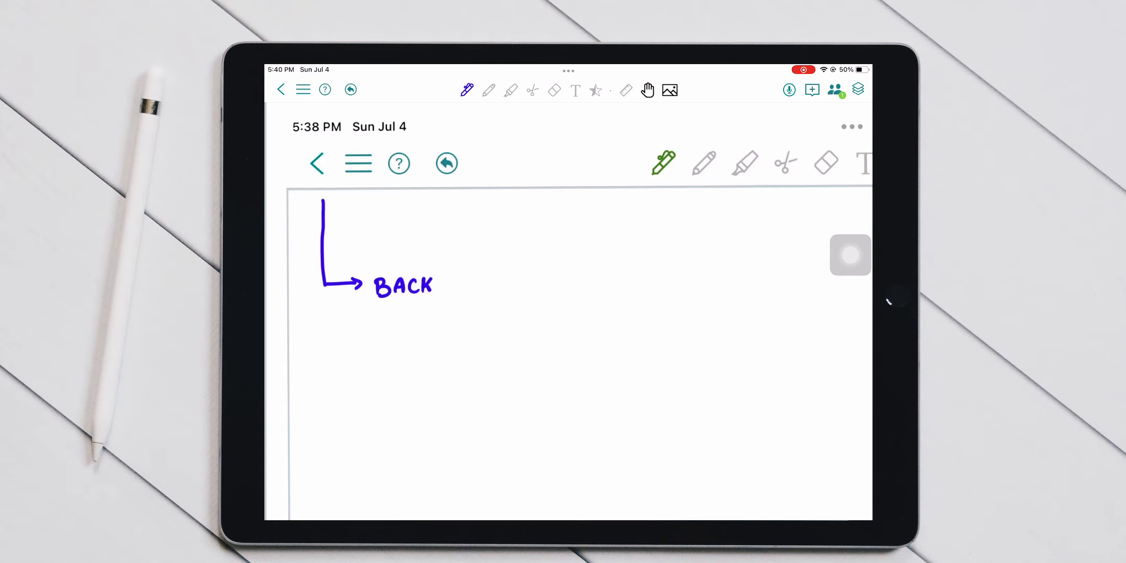
type("BUTTON")
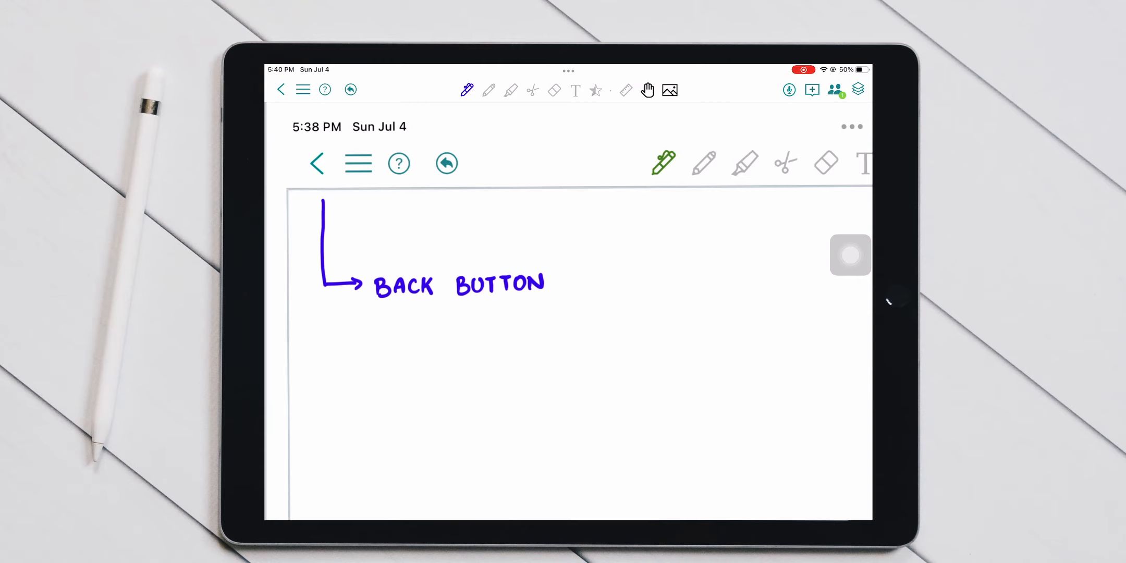
left_click_drag(366, 197, 503, 229)
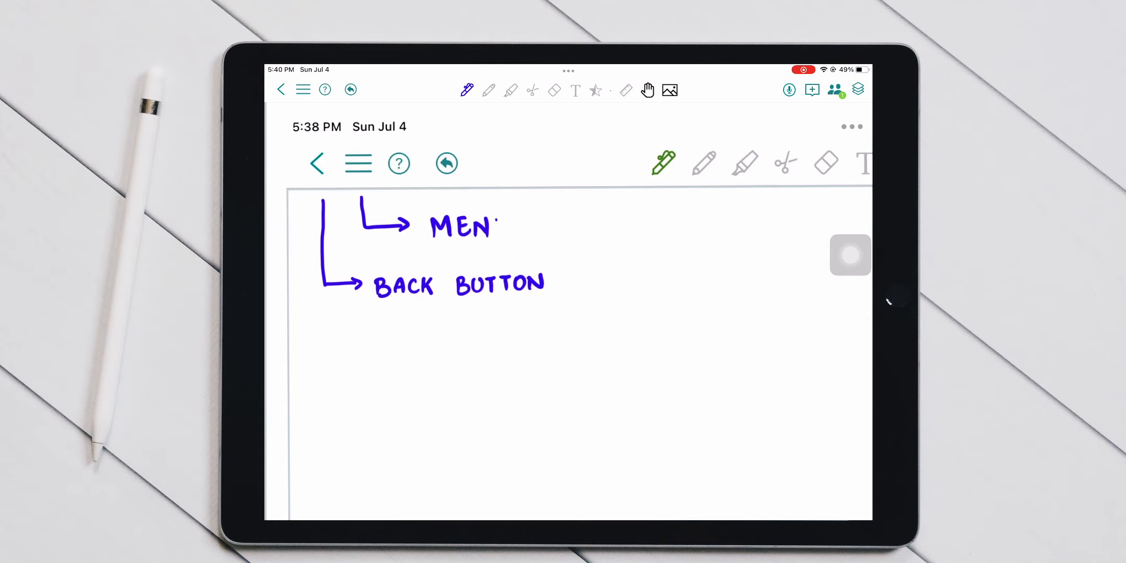
Step: Toggle Dark Mode with Dark Paper & Dynamic Colors so the grid note recolours
left_click(304, 88)
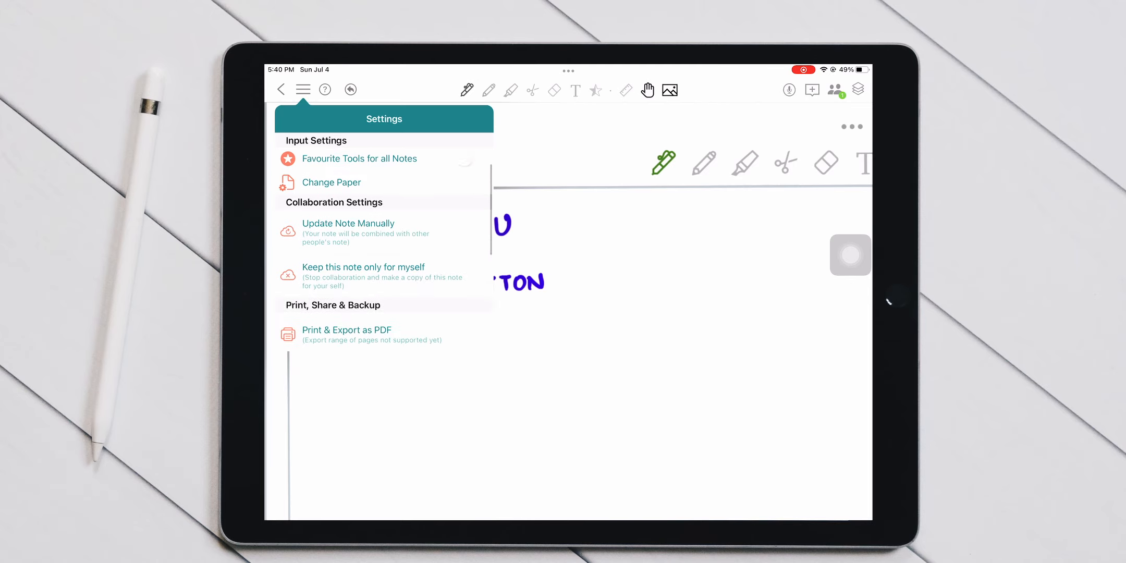
scroll("down", 3)
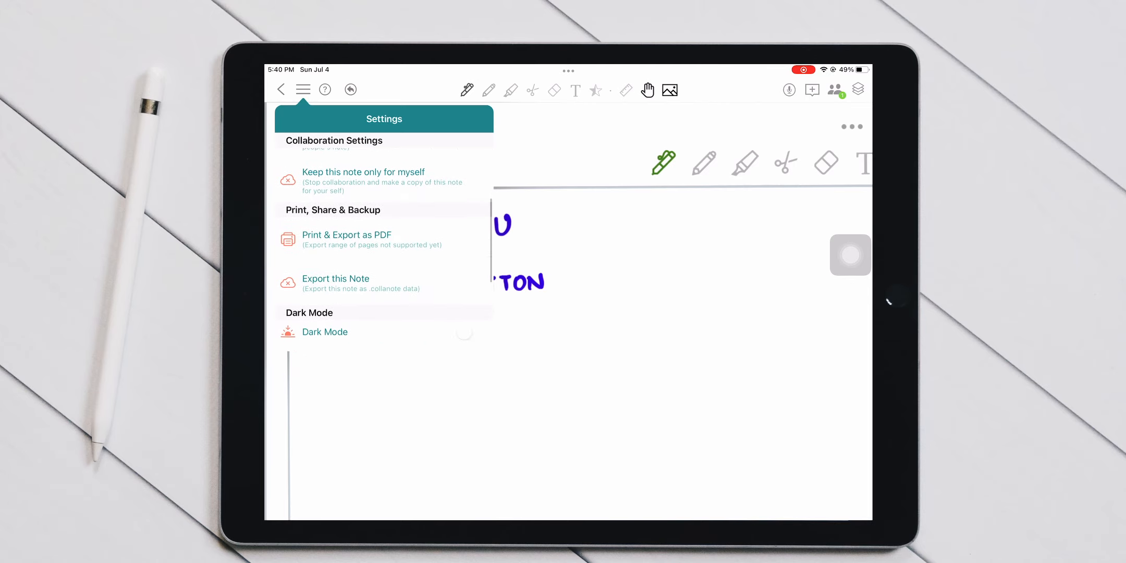
scroll("down", 3)
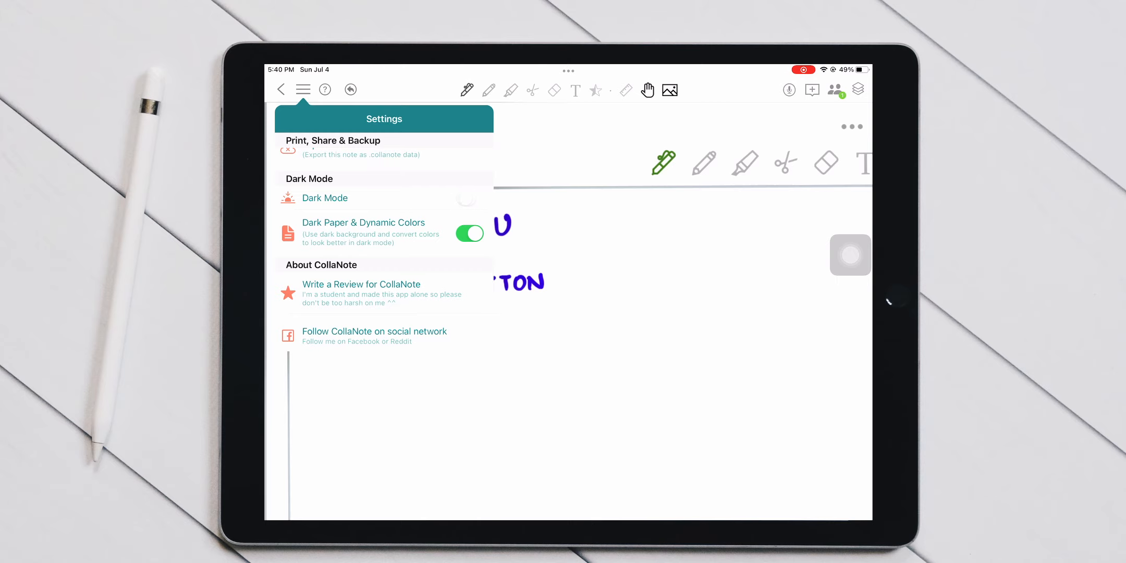
left_click(468, 197)
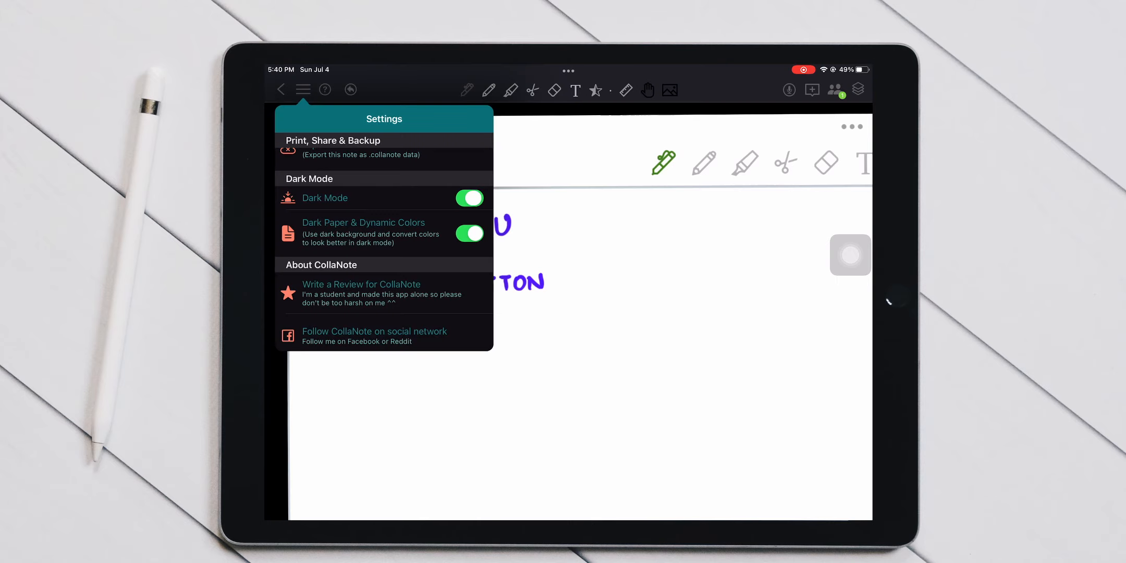
left_click(469, 198)
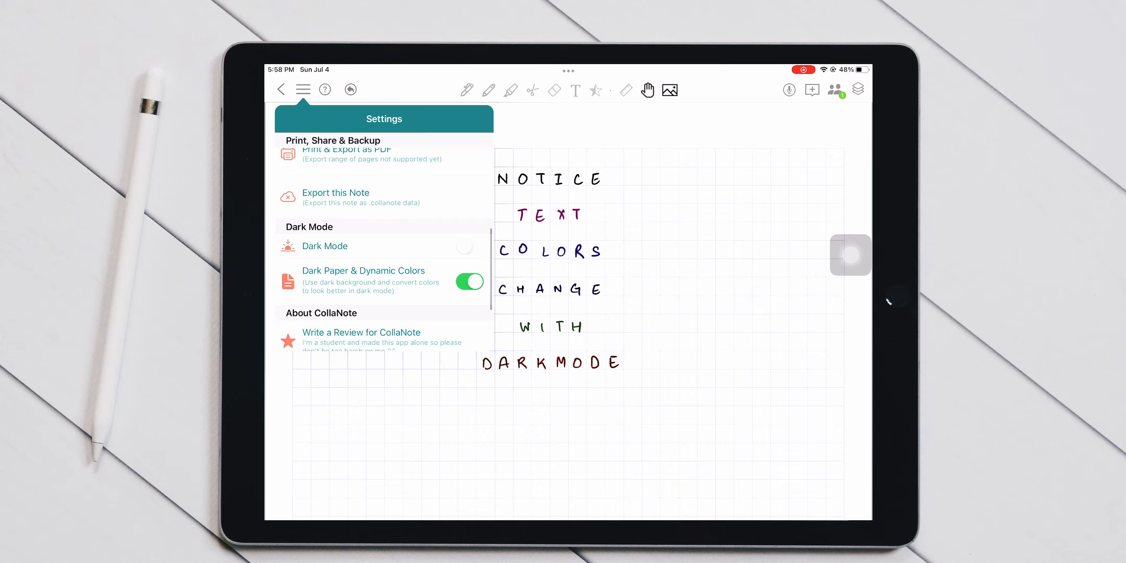
left_click(469, 246)
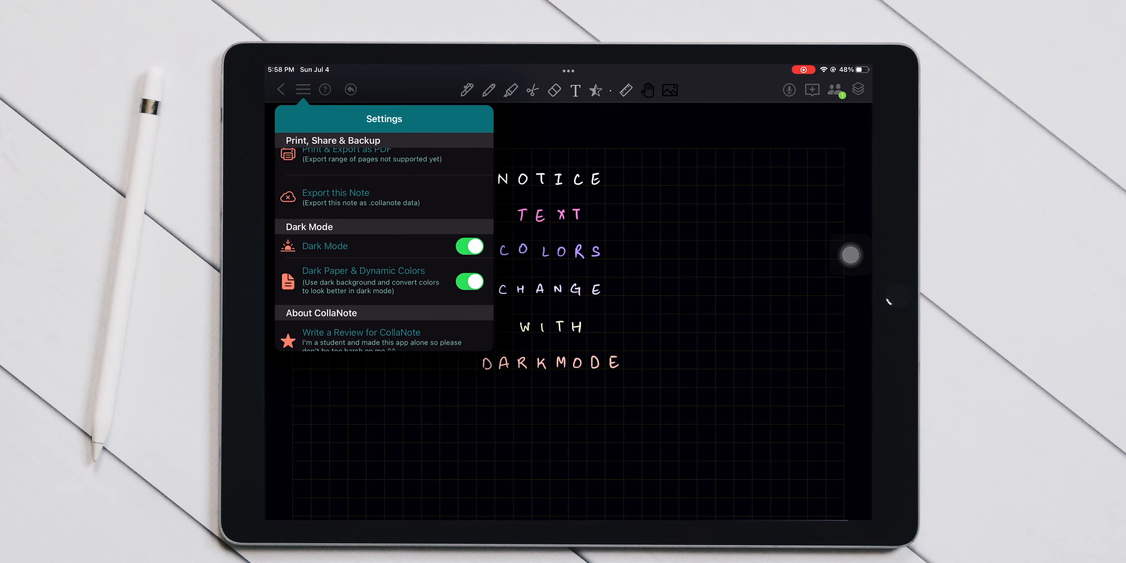
left_click(468, 246)
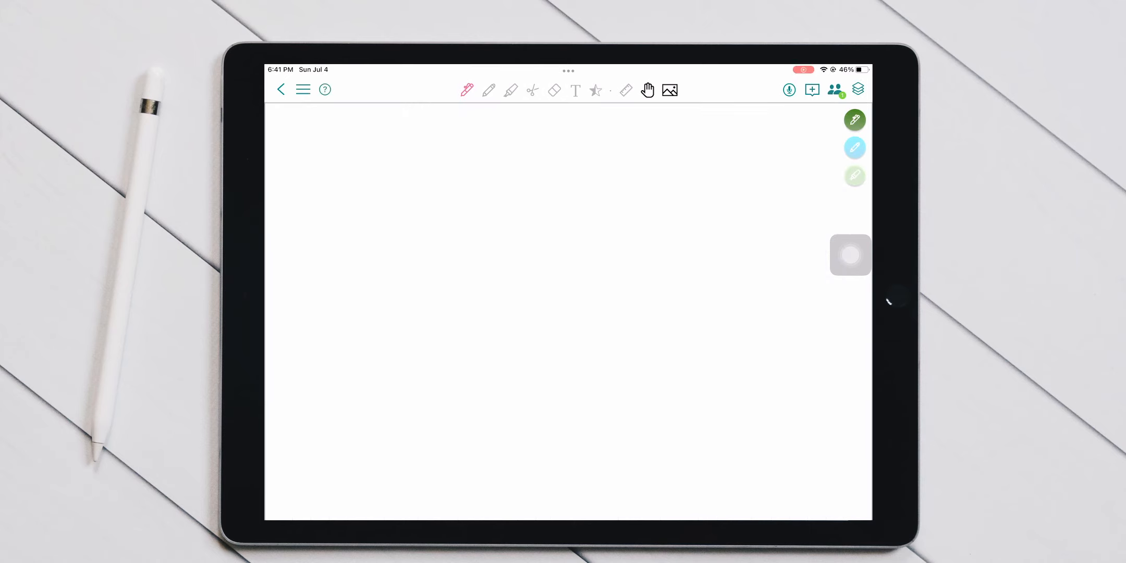
Step: Undo the last stroke of the blue sketch with a two-finger tap
left_click(325, 88)
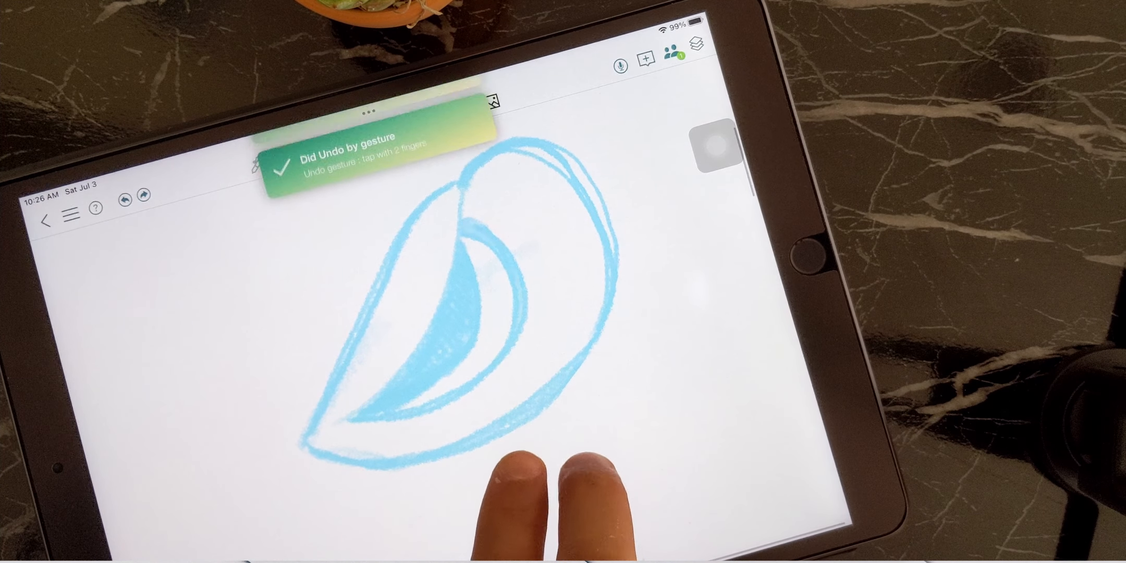
left_click(545, 502)
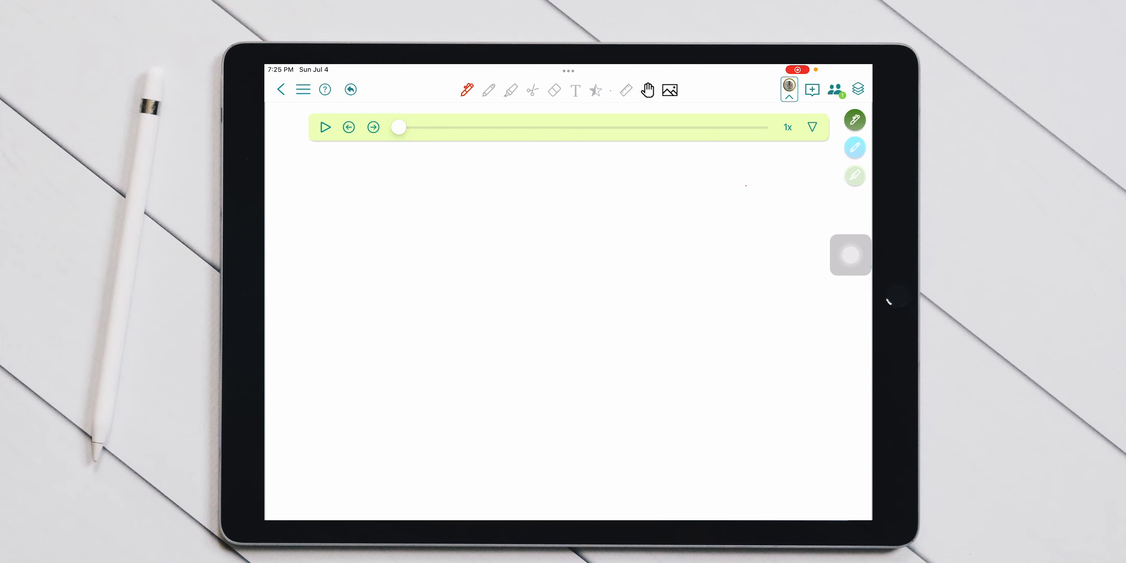
Step: Handwrite while recording audio, then replay the recording with the writing synced
left_click_drag(445, 200, 565, 196)
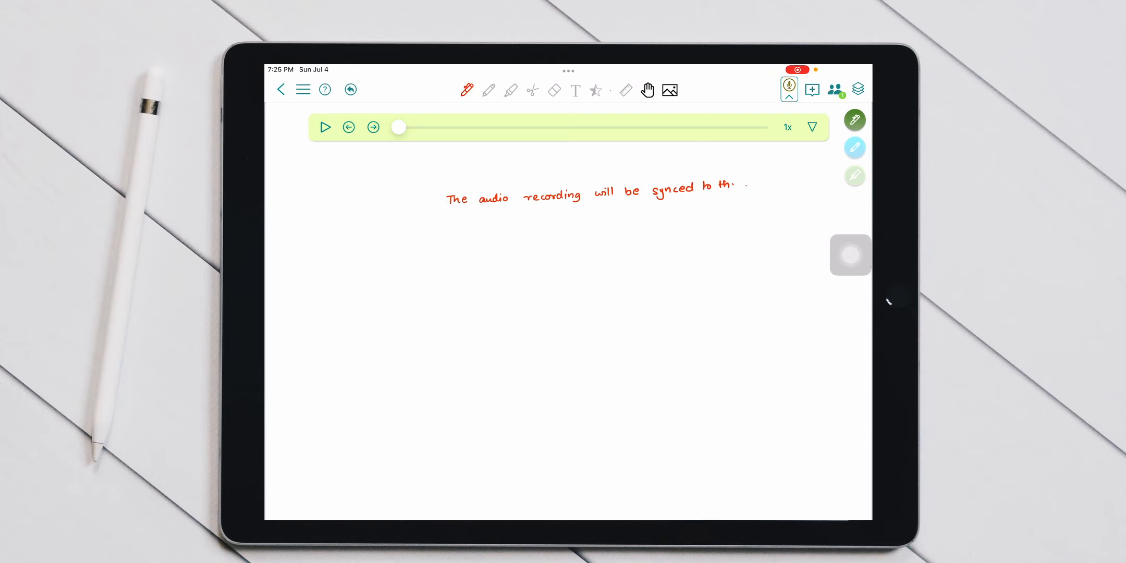
left_click(812, 127)
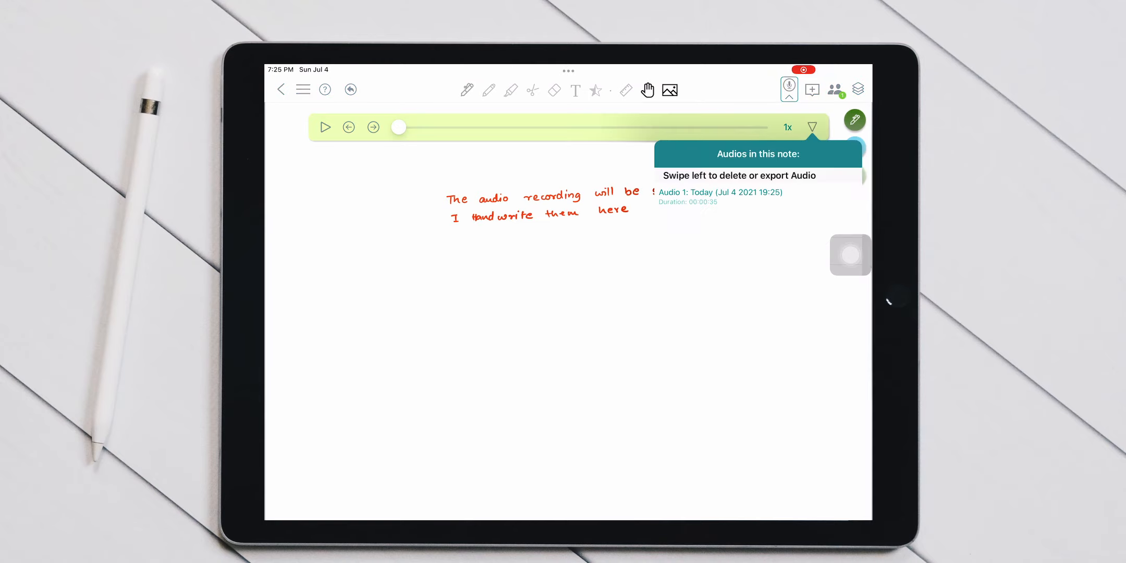
left_click(324, 127)
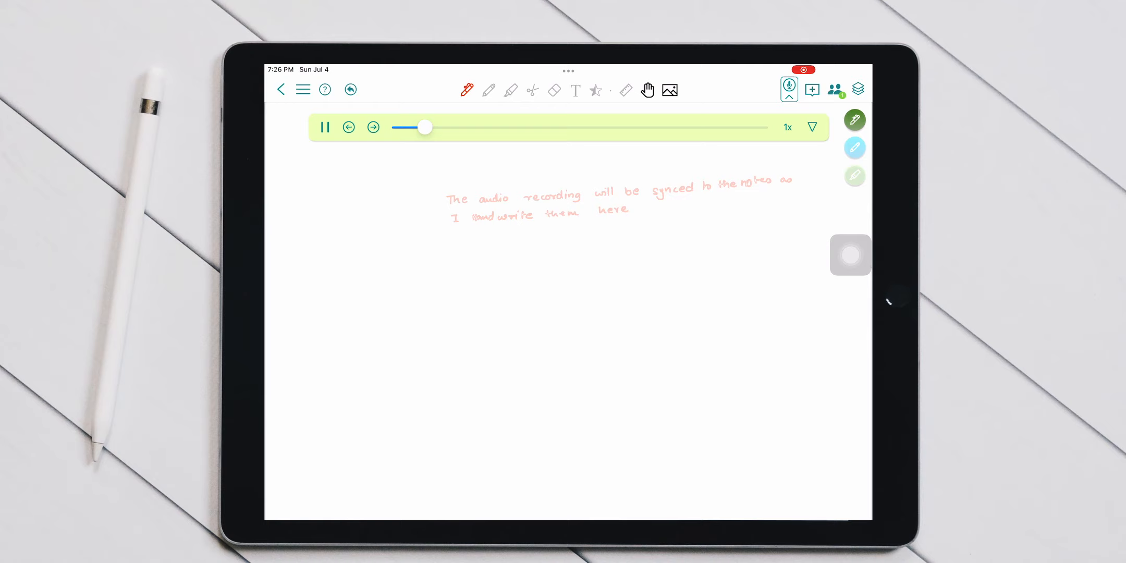
left_click_drag(423, 127, 509, 127)
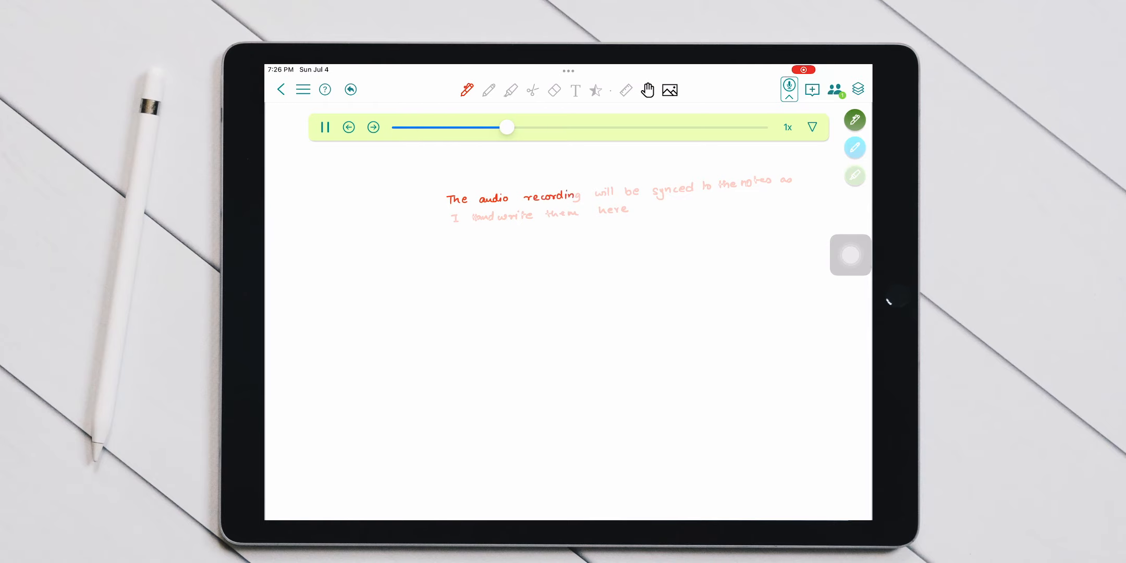
left_click_drag(508, 127, 589, 127)
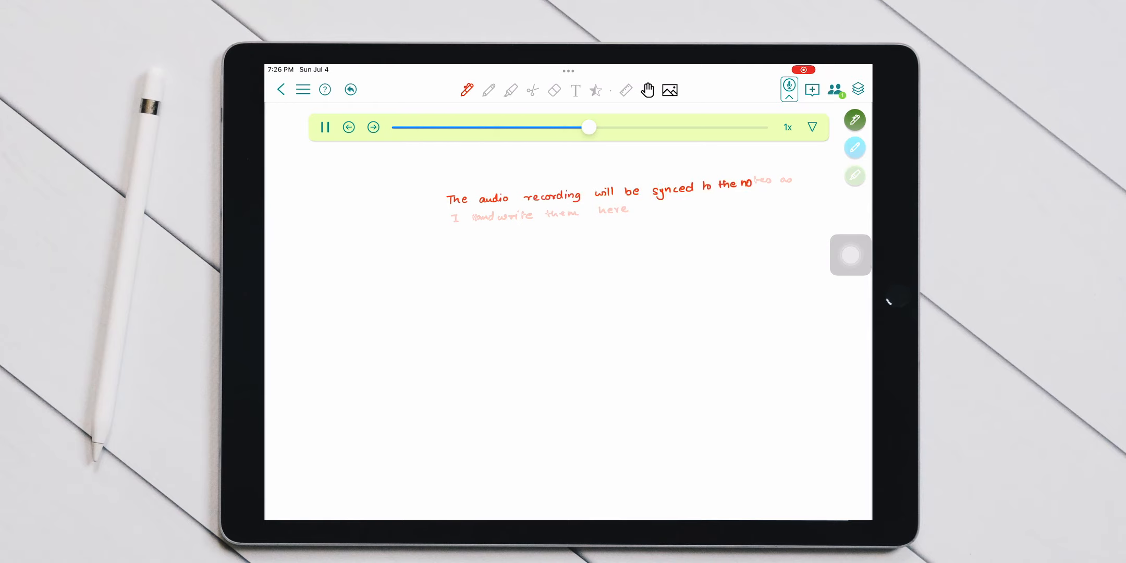
Step: Insert an angel emoji sticker from the Insert contents panel
left_click(812, 88)
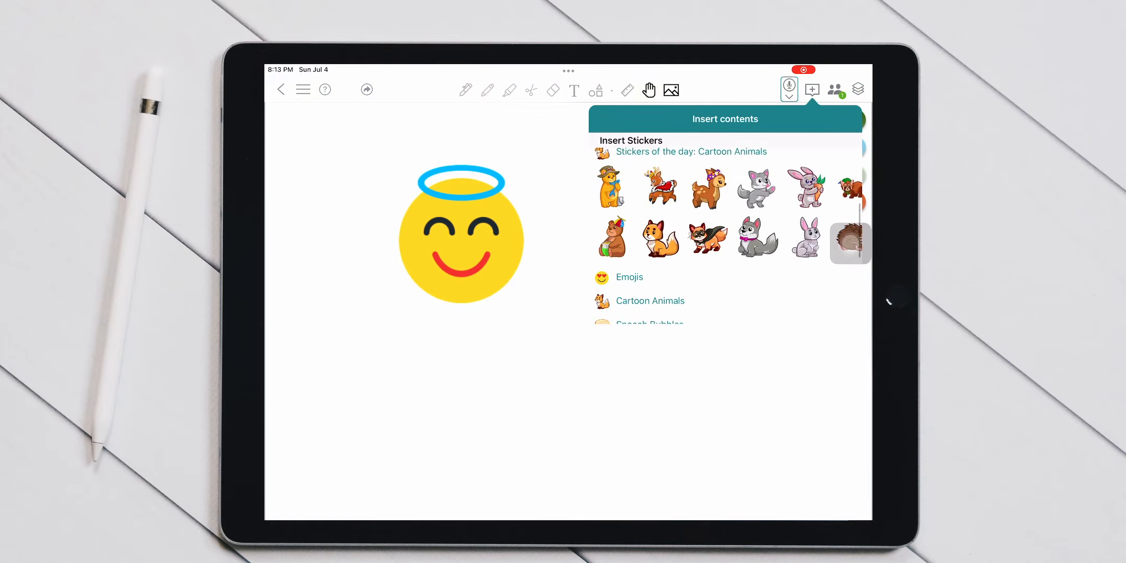
left_click(657, 237)
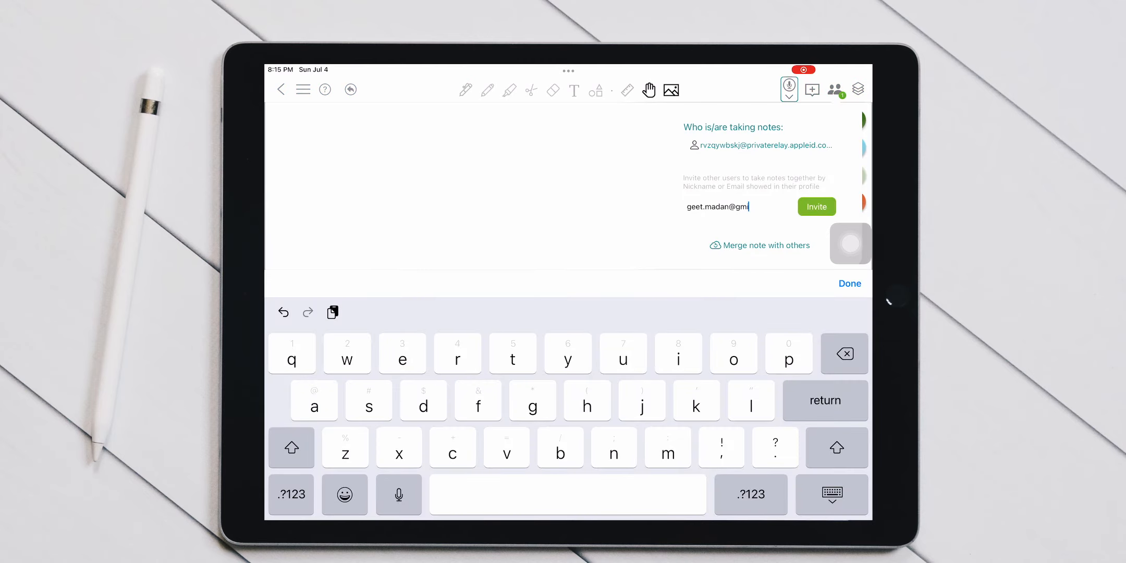
Step: Invite another user to collaborate by entering their email address
type("ail.com")
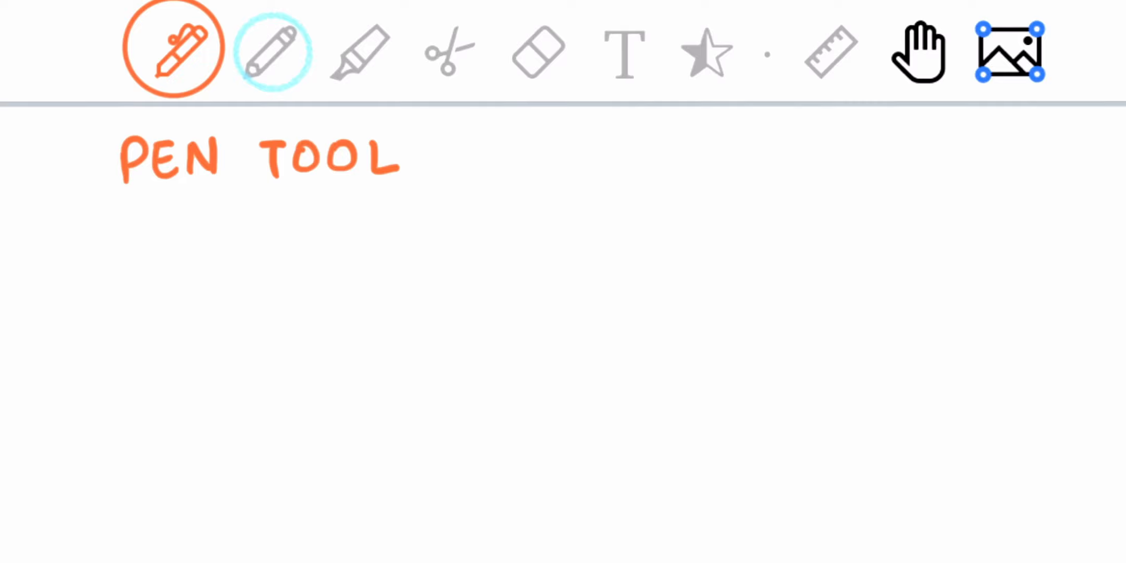
Step: Write PENCIL TOOL in light blue pencil beneath the orange PEN TOOL lettering
left_click_drag(281, 251, 718, 252)
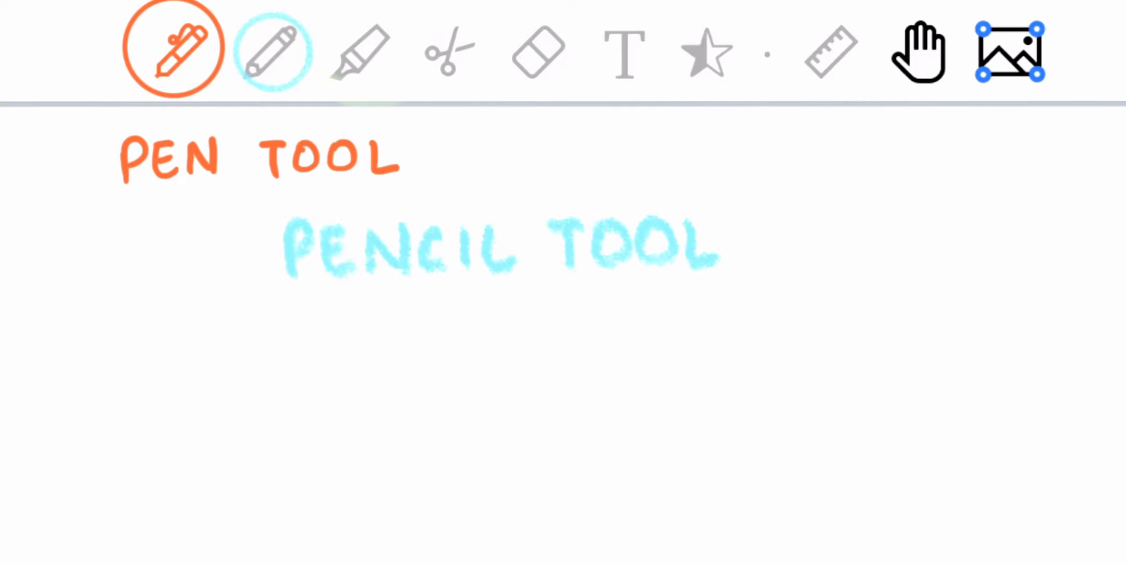
left_click(275, 50)
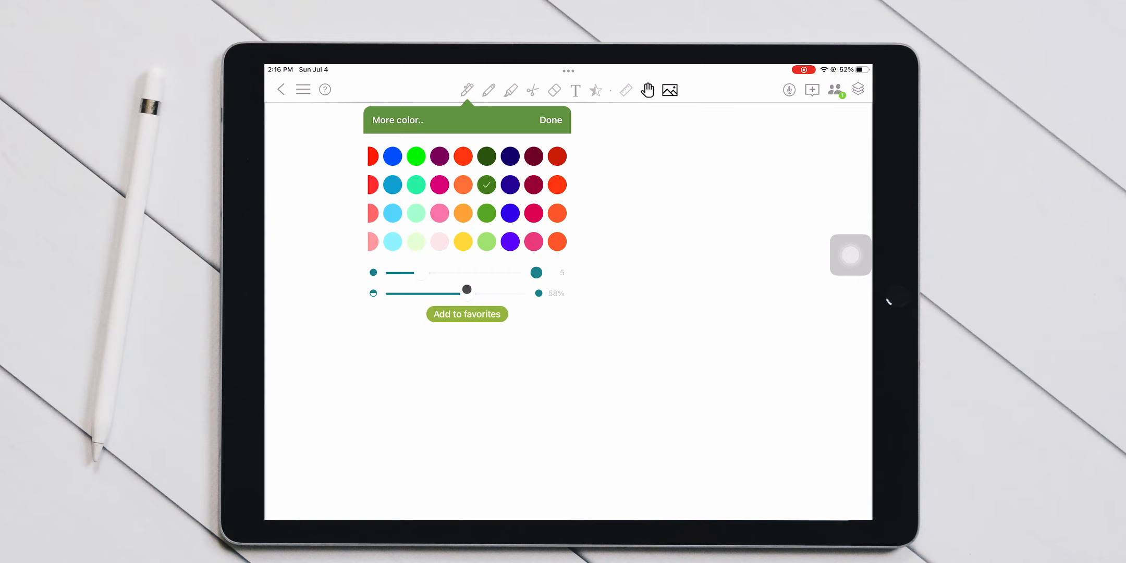
Step: Apply the dark green pen at size 5 and 58% opacity
left_click(550, 120)
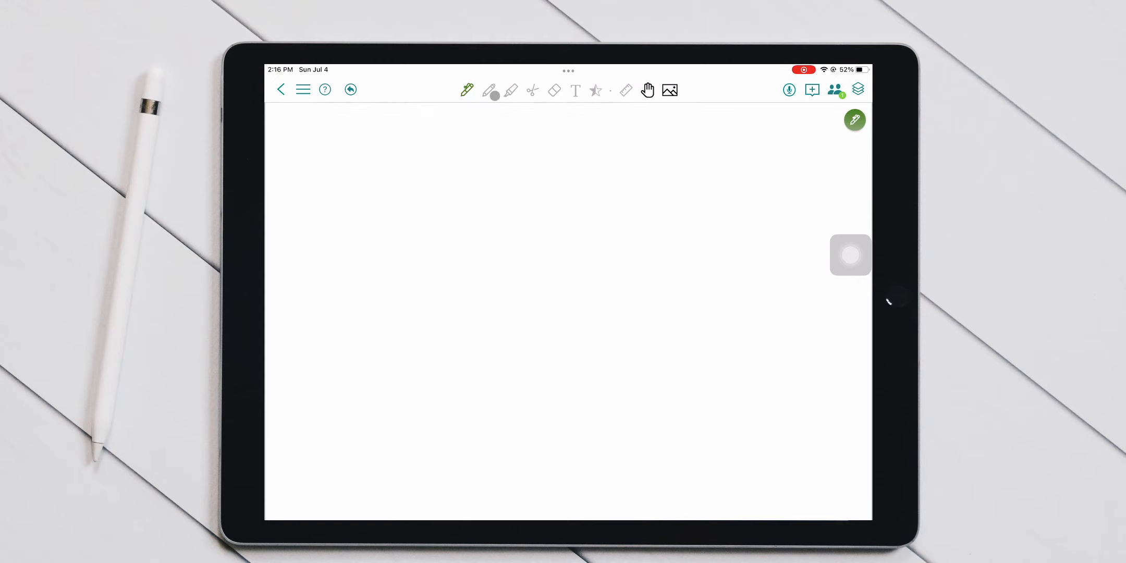
left_click(510, 90)
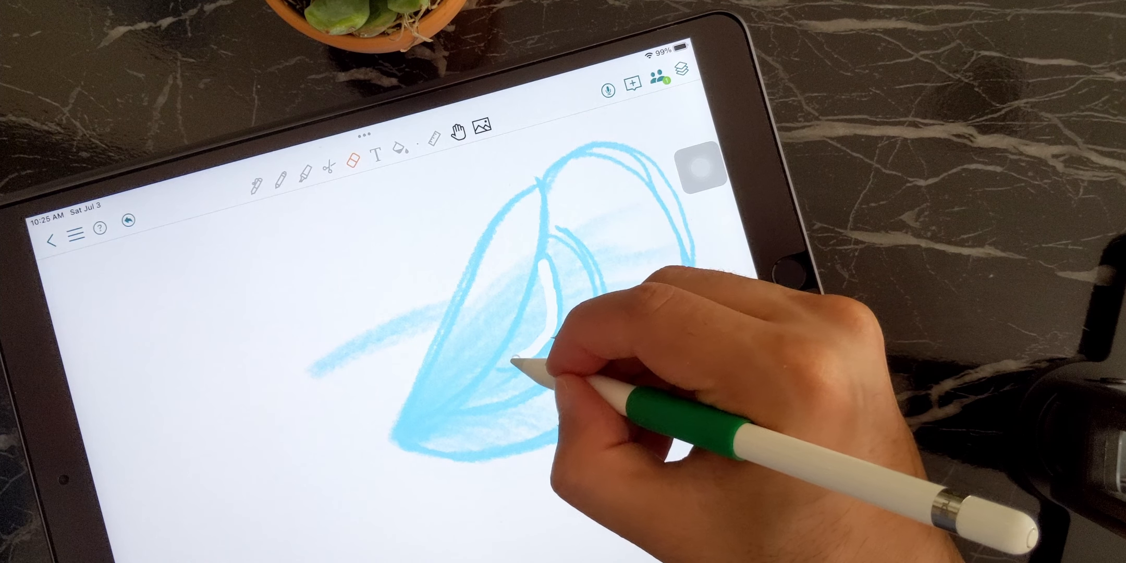
Step: Add soft pencil shading strokes over the blue leaf sketch
left_click(352, 156)
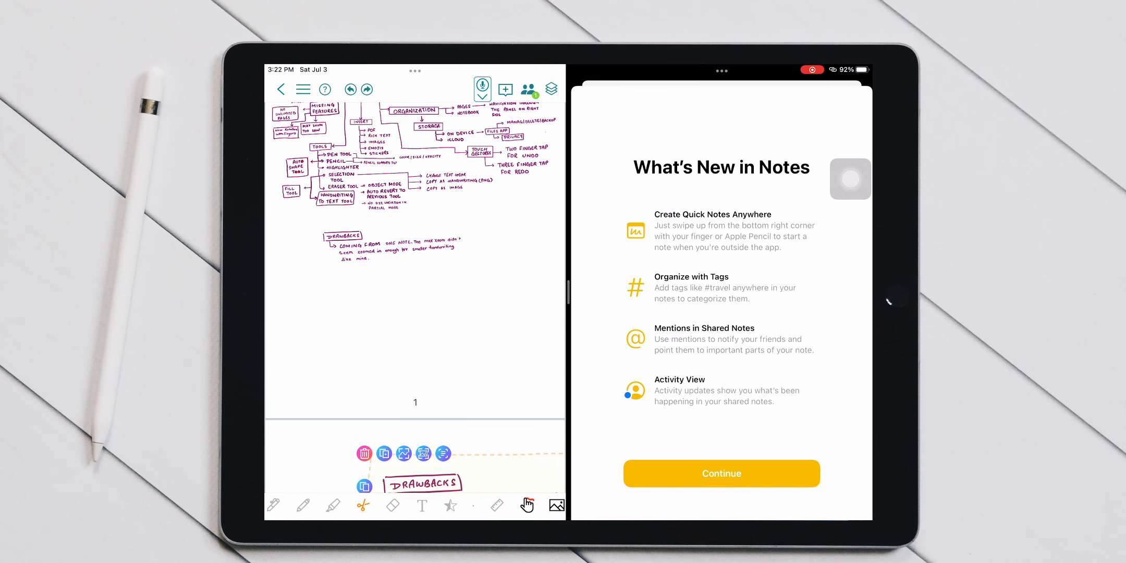
Step: Bring Apple Notes into Split View beside the CollaNote mind map
left_click(720, 473)
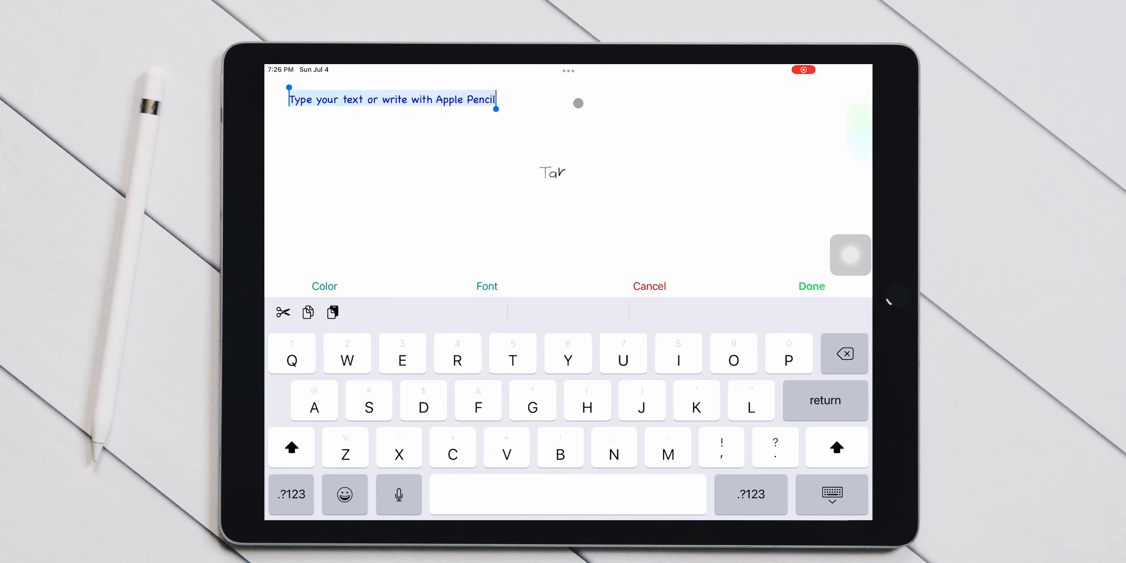
Step: Enter the lines 'type with the on screen keyboard' and 'use a Bluetooth keyboard as well.' and bring up the text colour palette
left_click(324, 286)
type("Or you can")
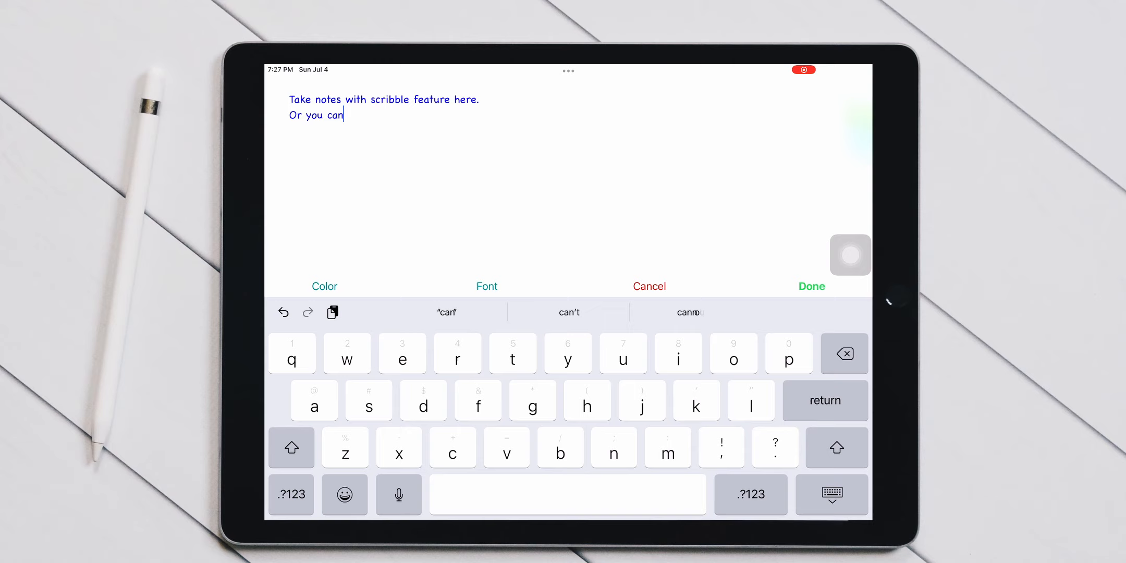
type("type with the on screen keyboard")
type("Or you can")
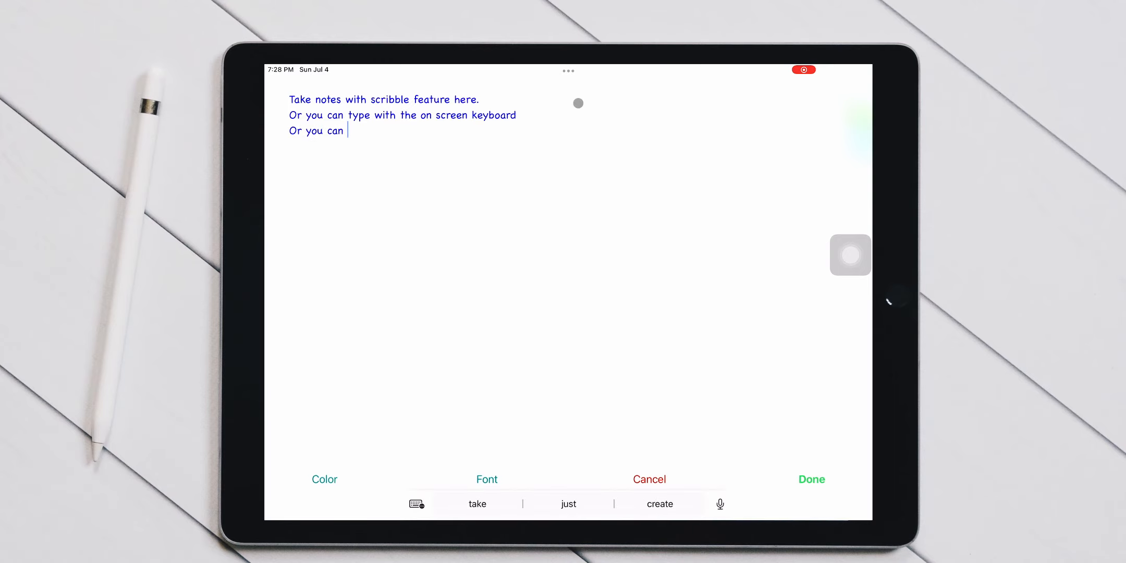
type("use a Bluetooth keyboard as well.")
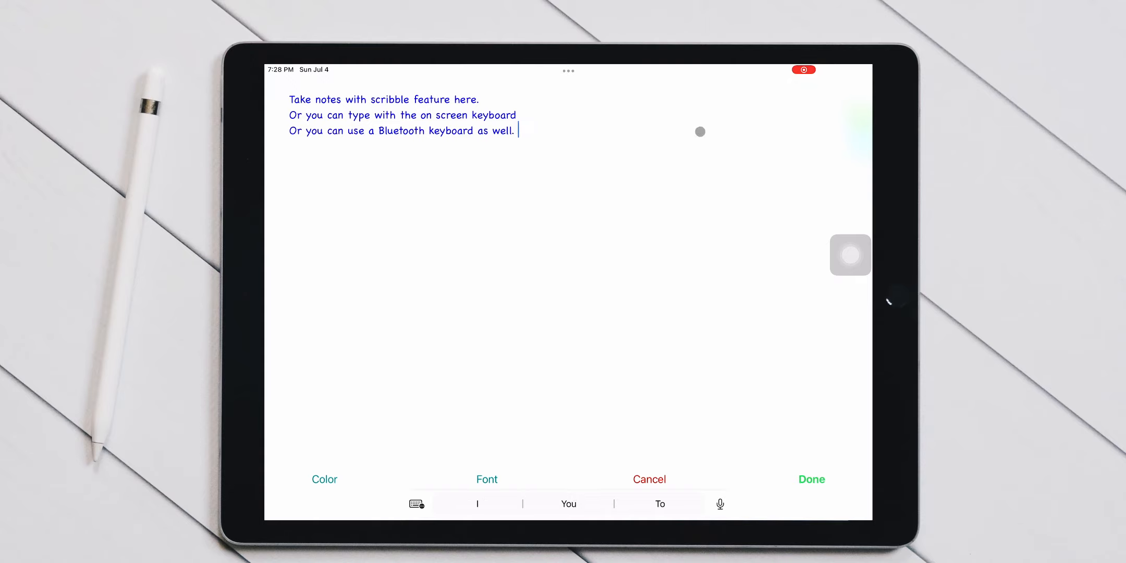
left_click(324, 478)
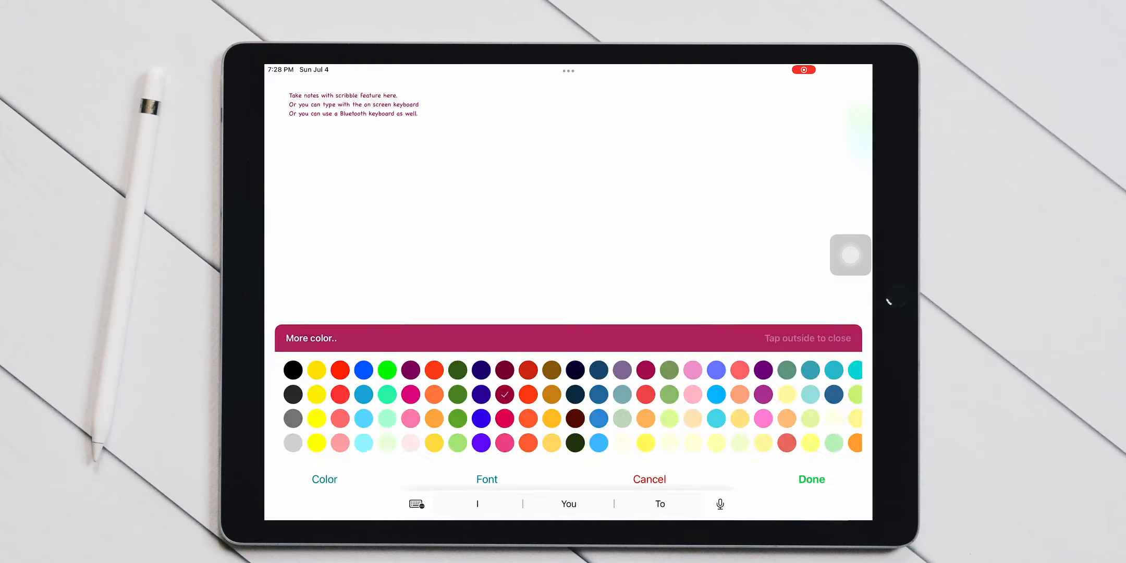